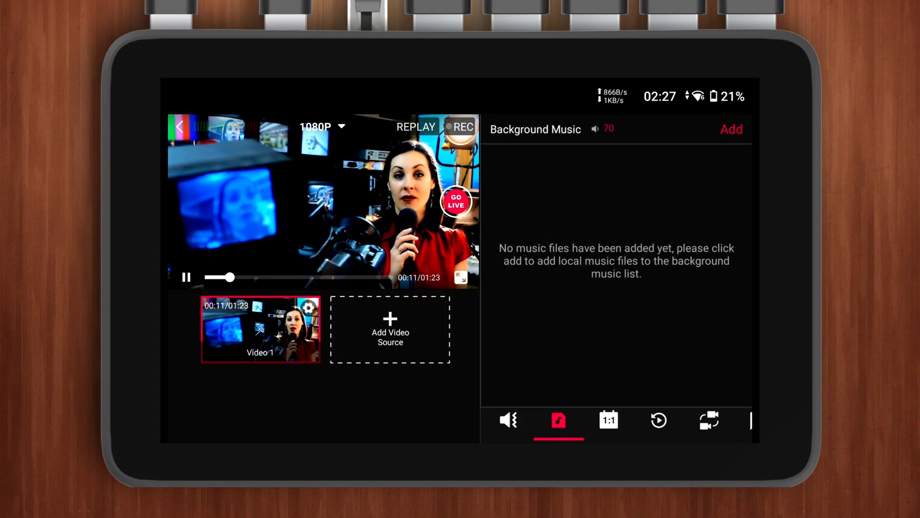
# Add background music.MP3 from the SD Card tab to the Background Music list.
pyautogui.click(731, 129)
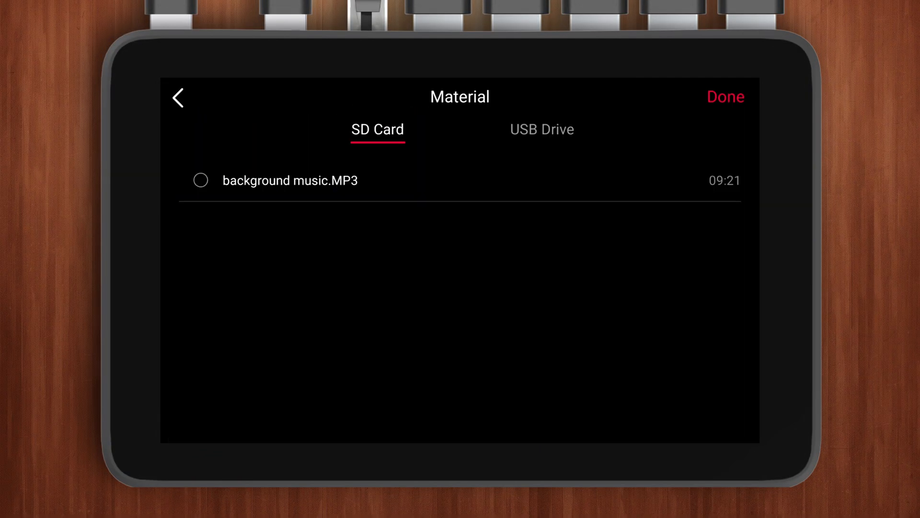
pyautogui.click(200, 181)
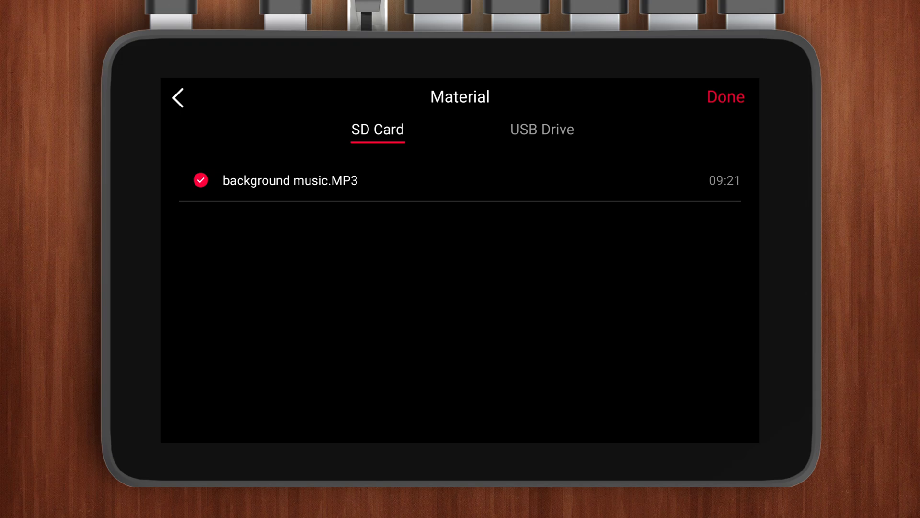
pyautogui.click(725, 96)
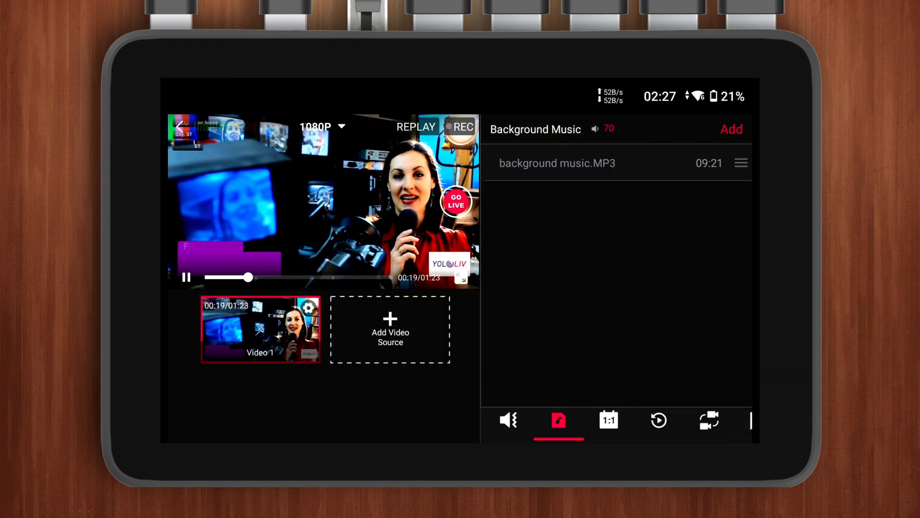
# Play the background music.MP3 track with the video.
pyautogui.click(559, 163)
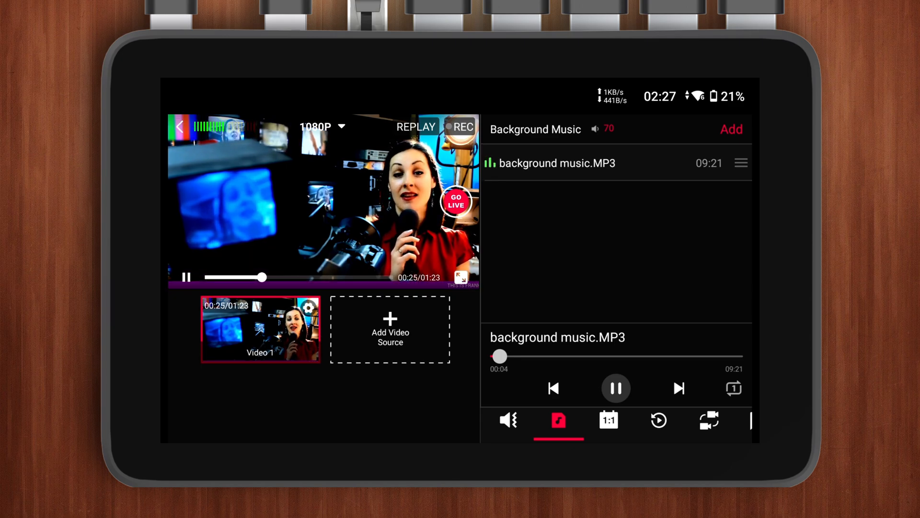
pyautogui.click(594, 129)
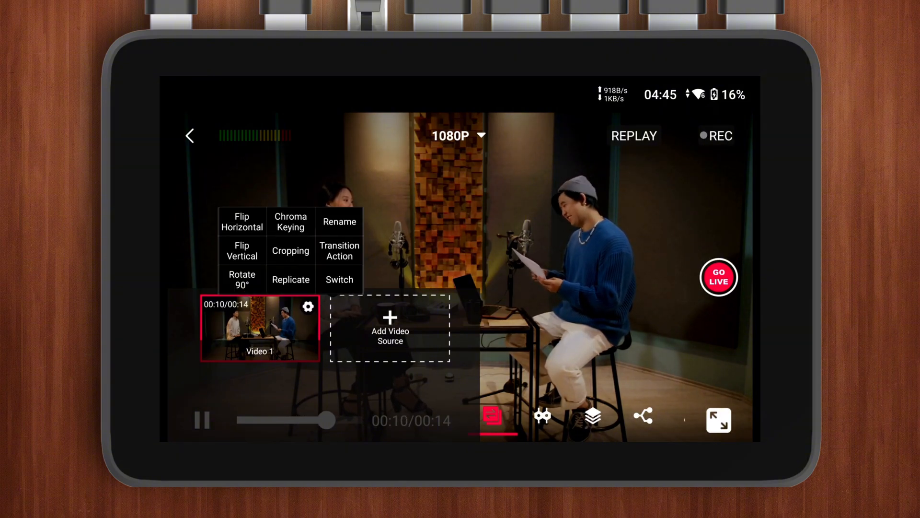
# Replicate Video 1 into a new Video 1-1 source via its gear menu.
pyautogui.click(290, 279)
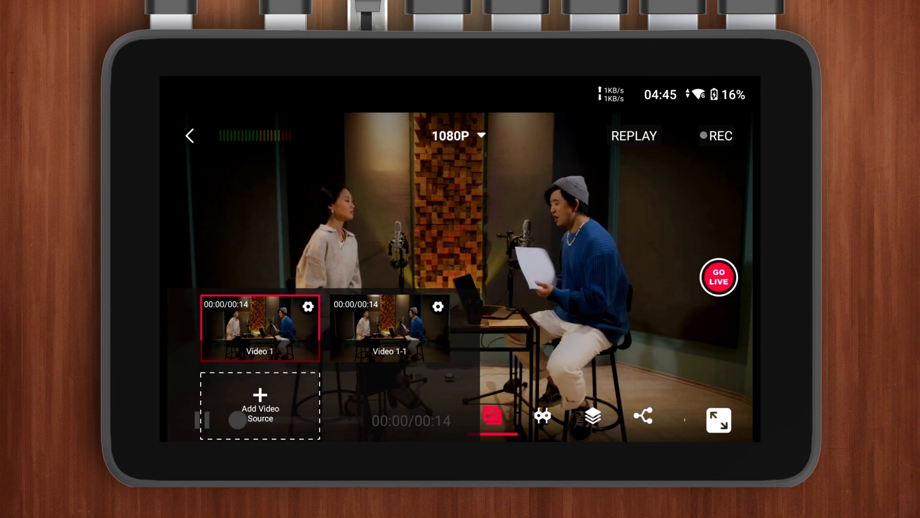
pyautogui.click(308, 307)
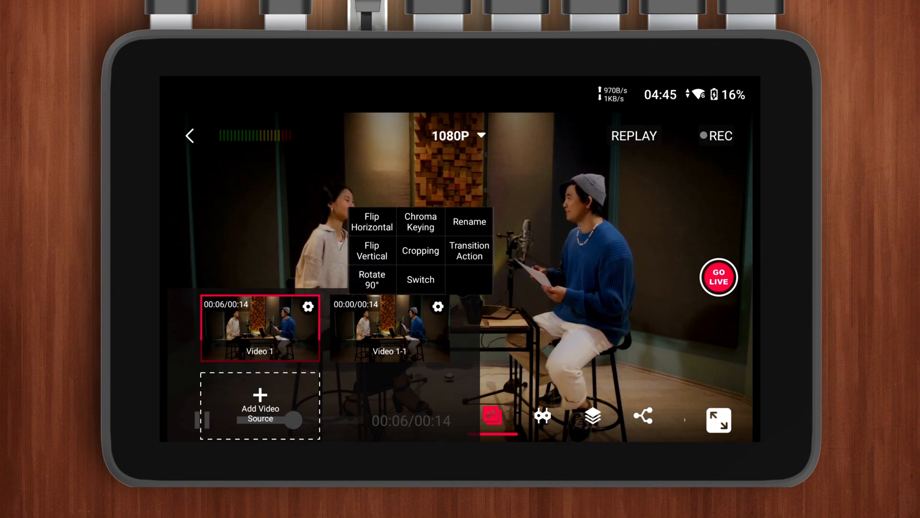
# Crop Video 1 by dragging the crop box onto the woman on the left and confirm.
pyautogui.click(420, 250)
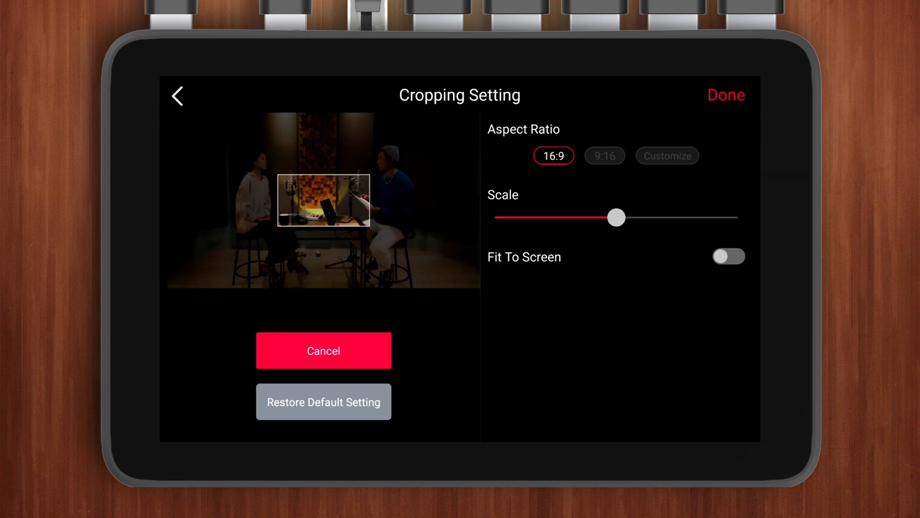
pyautogui.moveTo(322, 200); pyautogui.dragTo(253, 163)
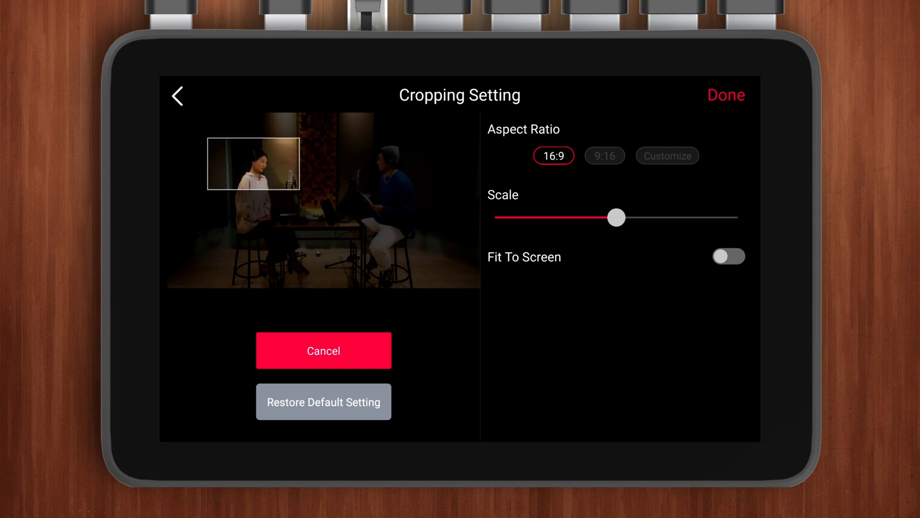
pyautogui.click(726, 95)
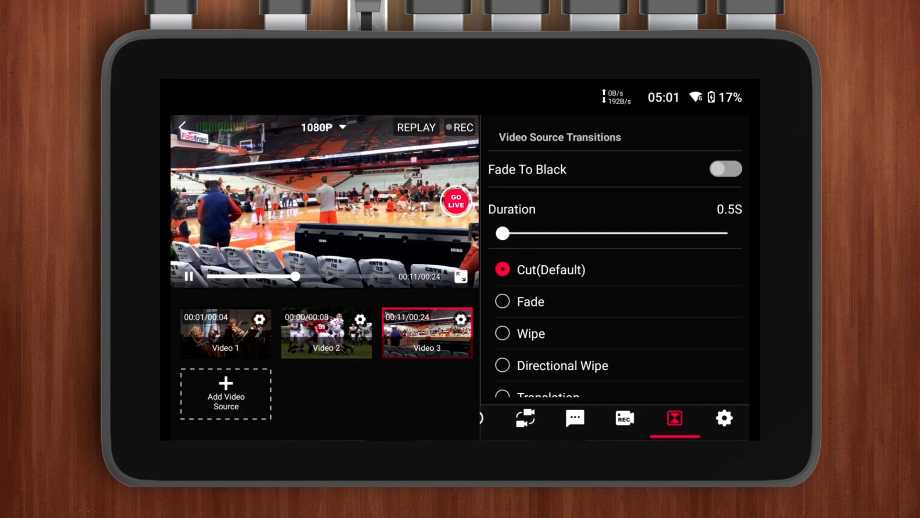
# Try a Fade transition while switching to Video 3, then set the transition back to Cut(Default).
pyautogui.scroll(-3)
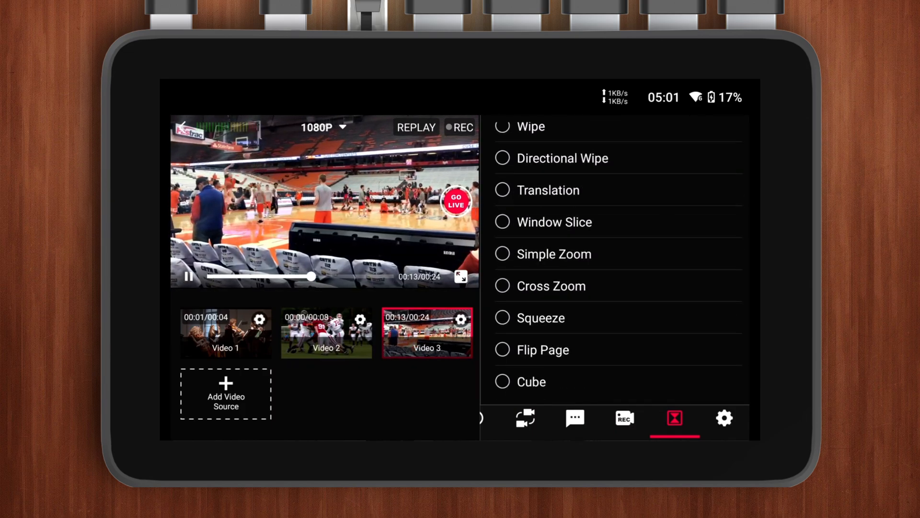
pyautogui.scroll(3)
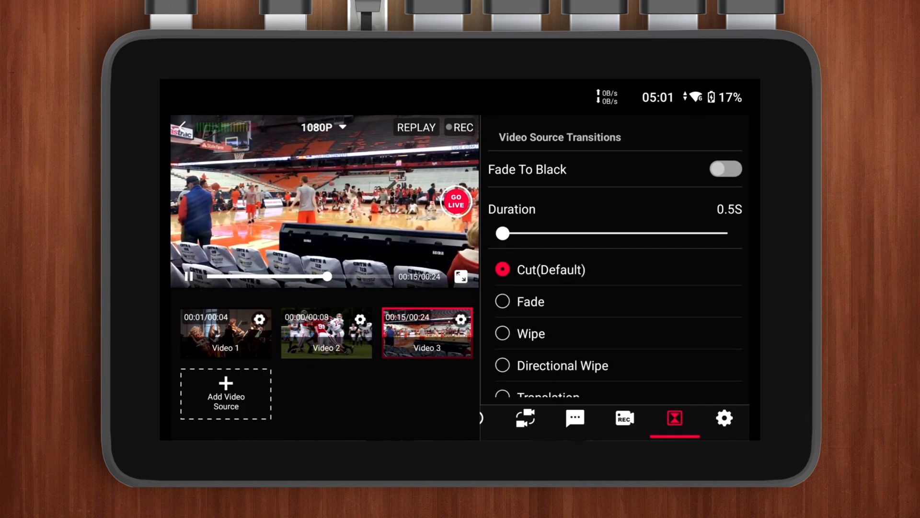
pyautogui.click(529, 301)
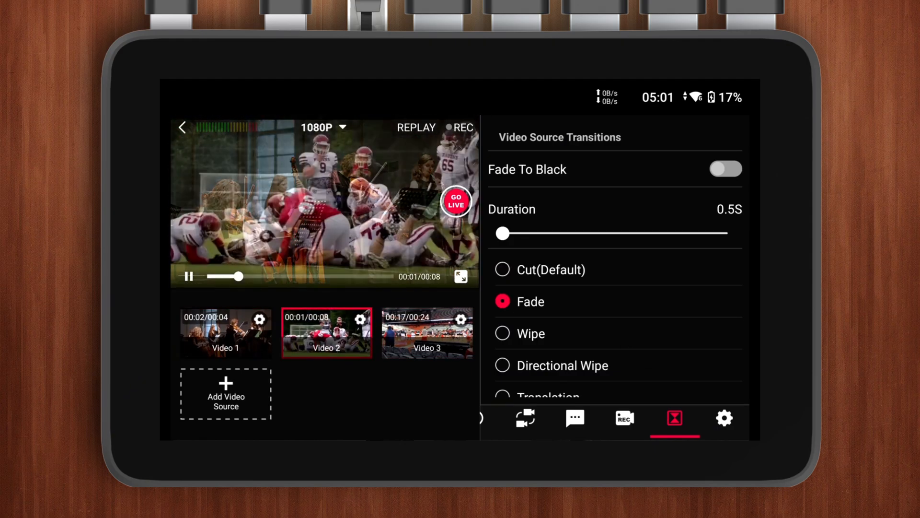
pyautogui.click(426, 332)
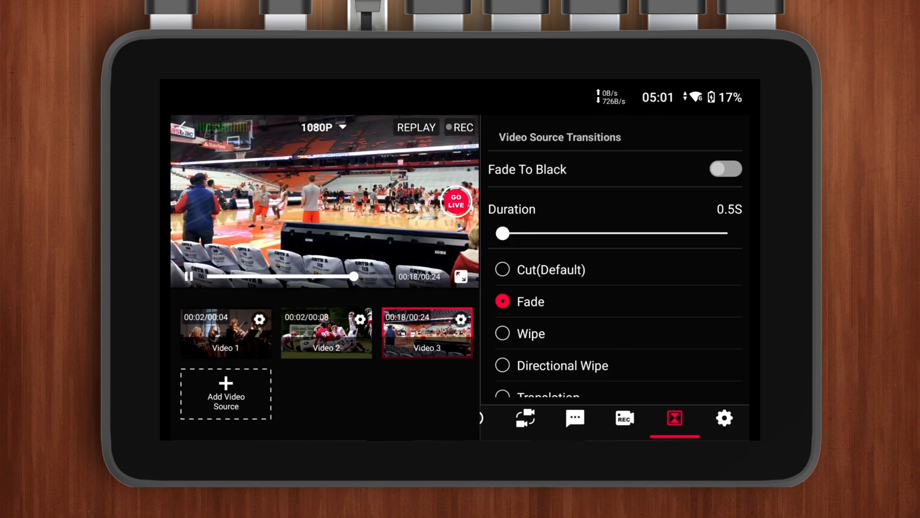
pyautogui.click(502, 269)
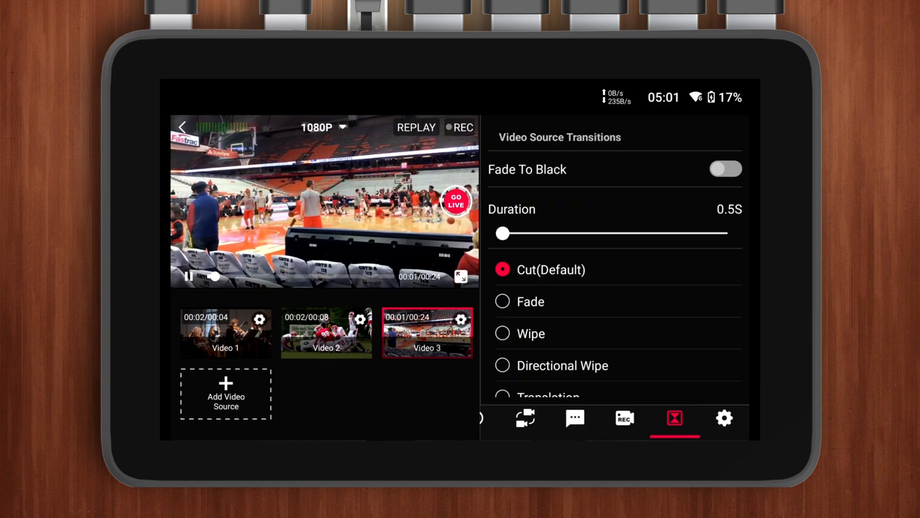
# Give Video 3 its own Directional Wipe transition through Transition Action and confirm.
pyautogui.click(461, 318)
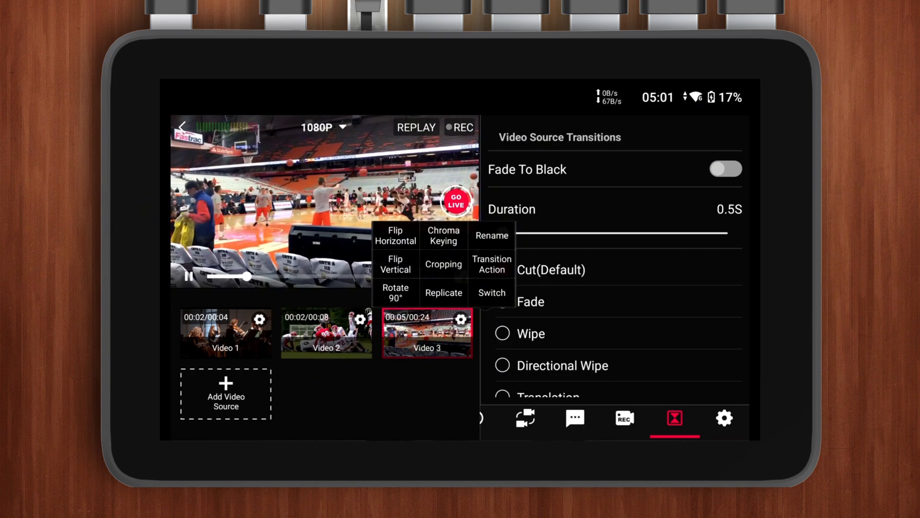
pyautogui.click(491, 264)
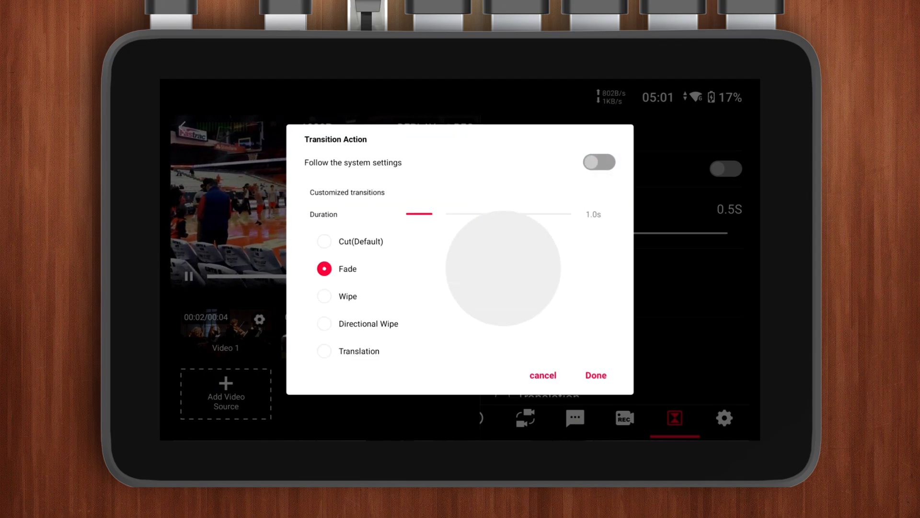
pyautogui.click(324, 323)
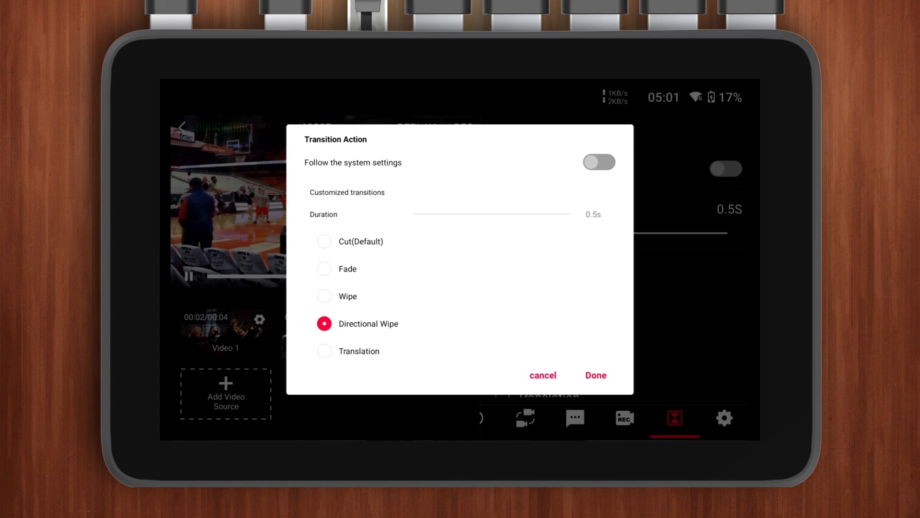
pyautogui.click(543, 375)
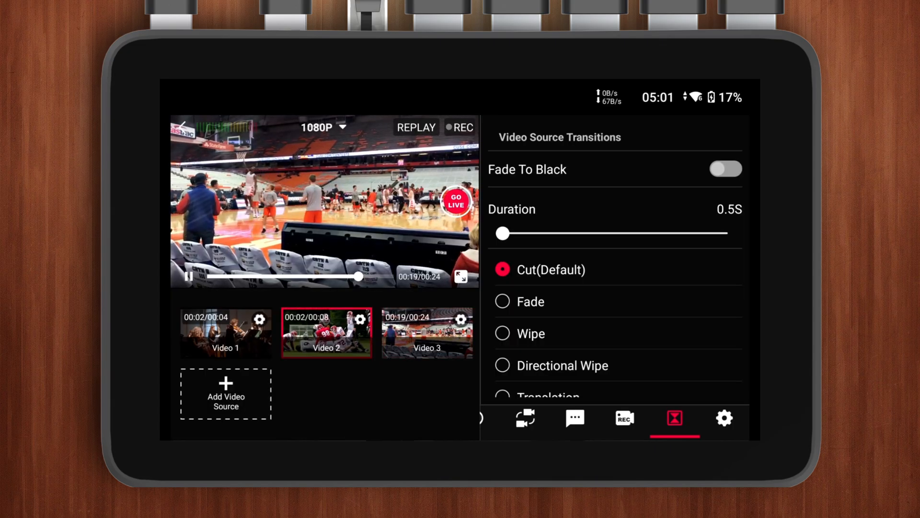
# Switch to Video 3 to see its transition, then go to HDMI Out Settings.
pyautogui.click(428, 332)
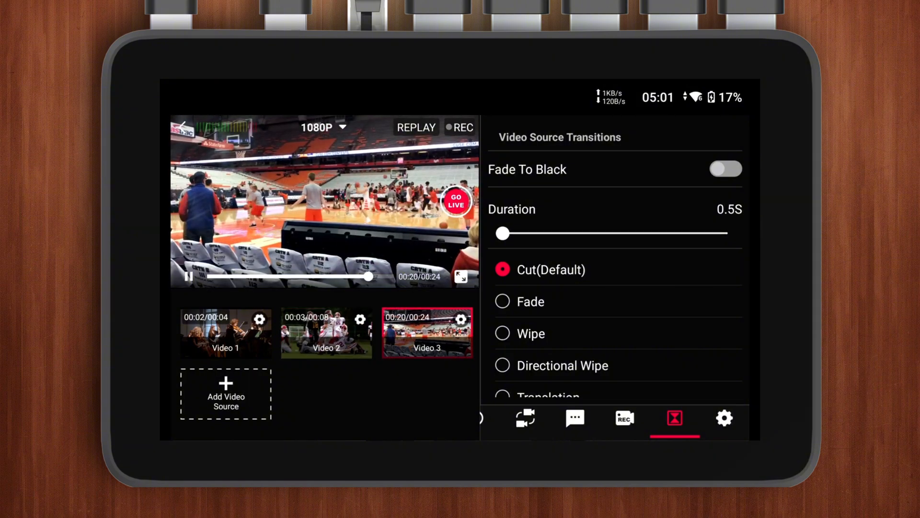
pyautogui.click(729, 422)
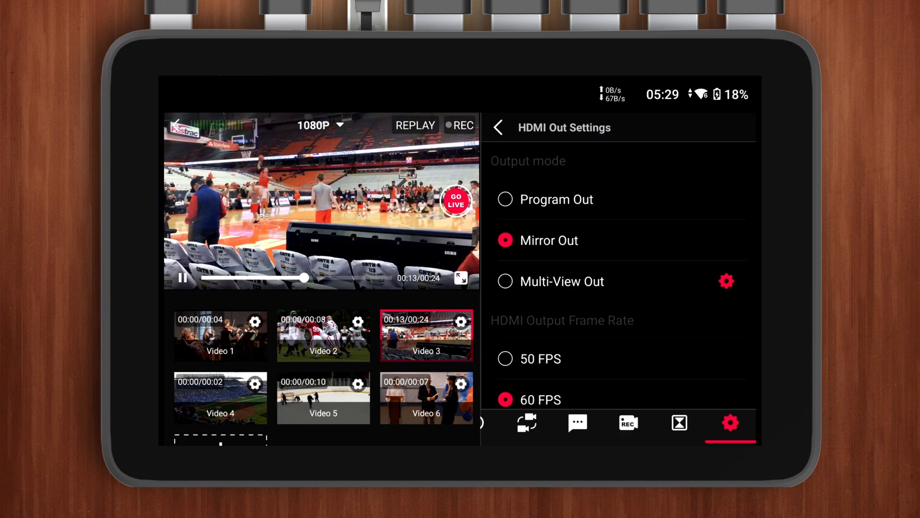
# Preview the seven-window and sixteen-window Multi-View Out grid layouts.
pyautogui.click(726, 281)
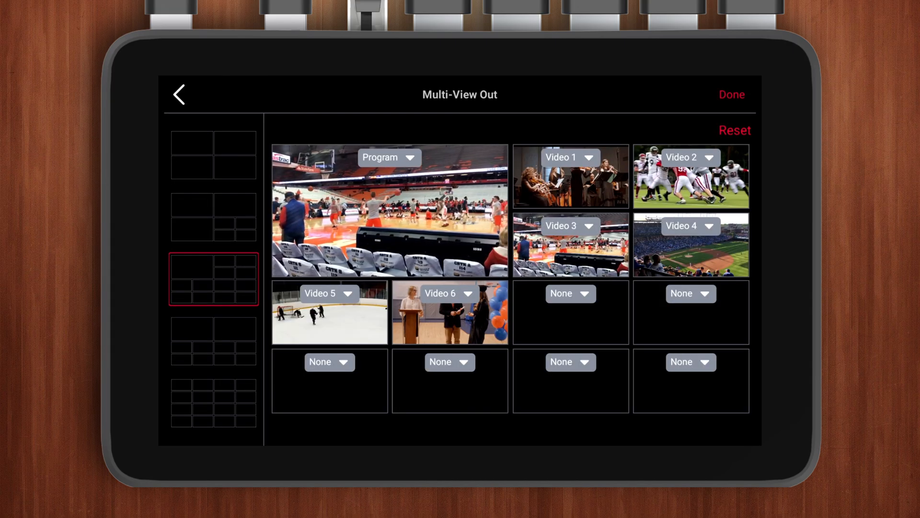
pyautogui.click(212, 217)
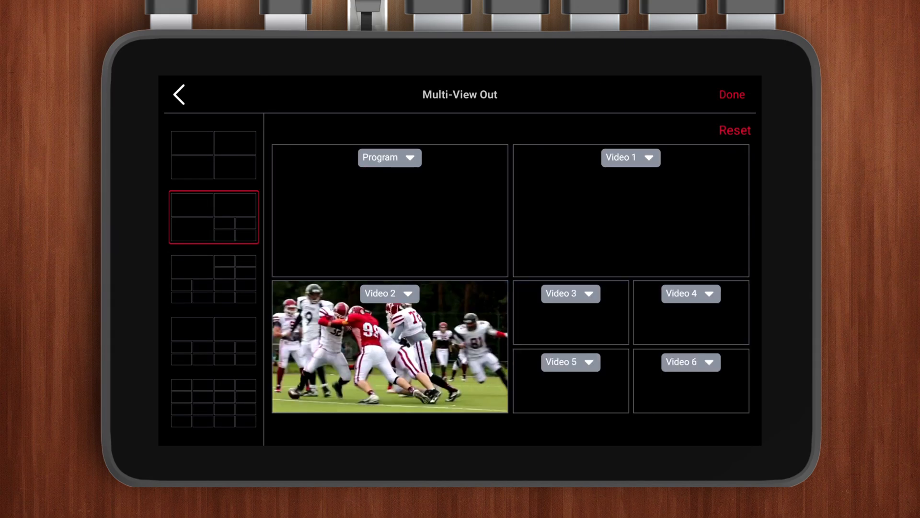
pyautogui.click(213, 403)
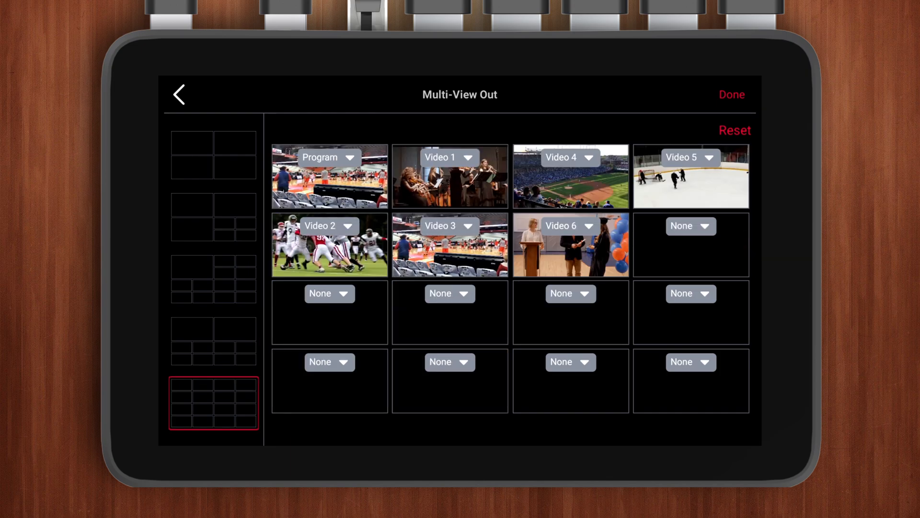
pyautogui.click(213, 217)
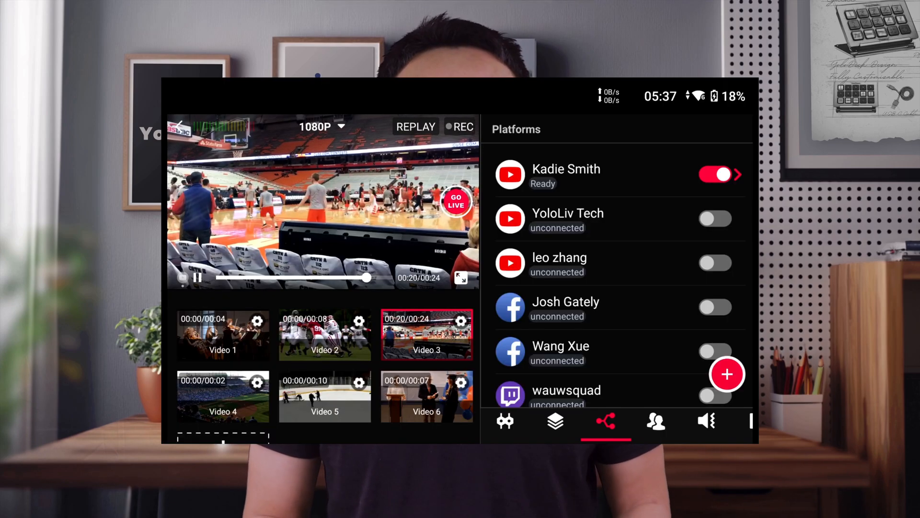
# Go live with the 'Recording while streaming' toggle turned off in the confirmation dialog.
pyautogui.click(456, 204)
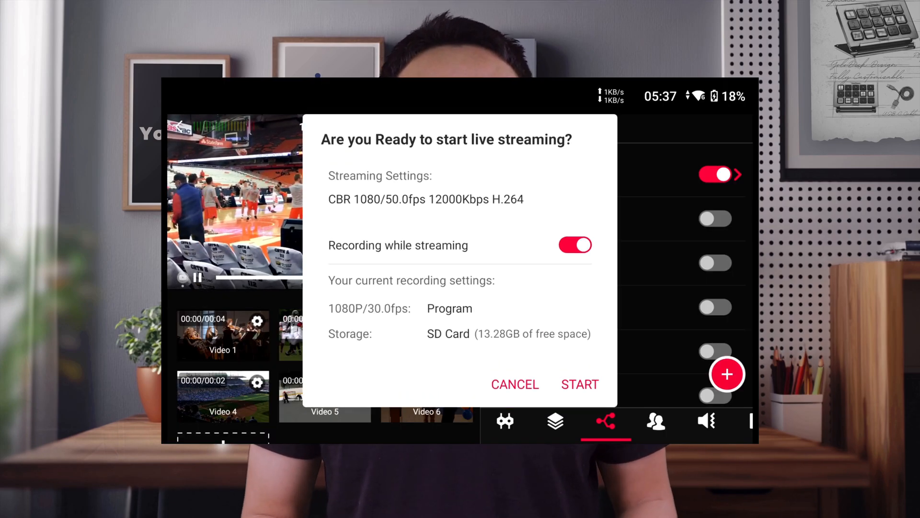
pyautogui.click(575, 244)
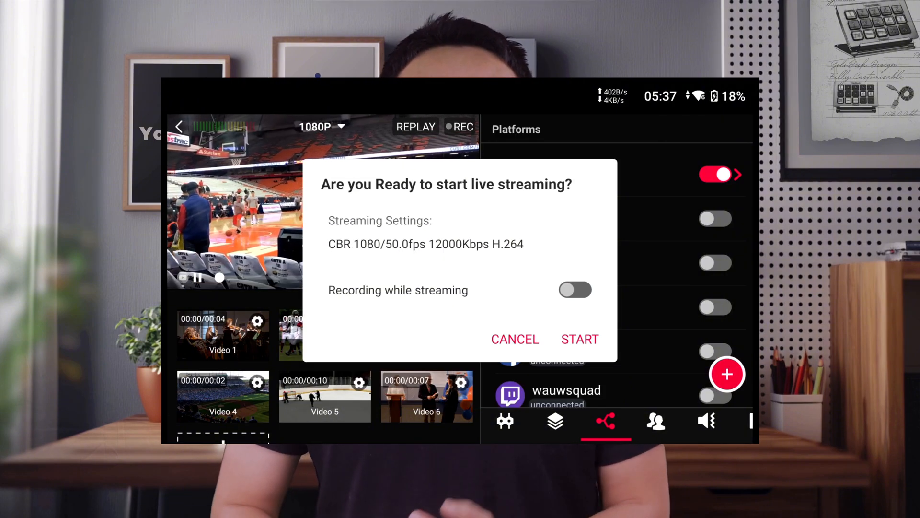
pyautogui.click(576, 290)
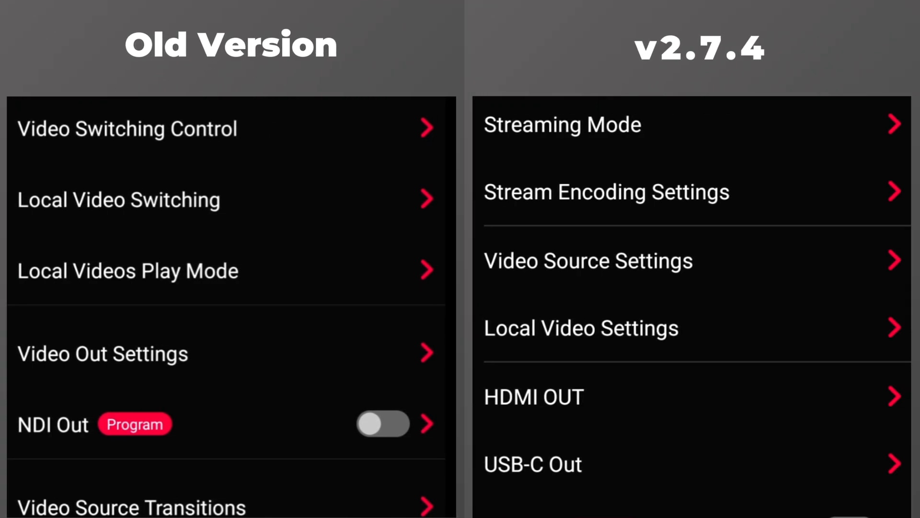
# Scroll the v2.7.4 Settings list to Video Switching Control and Video Source Layout.
pyautogui.scroll(-3)
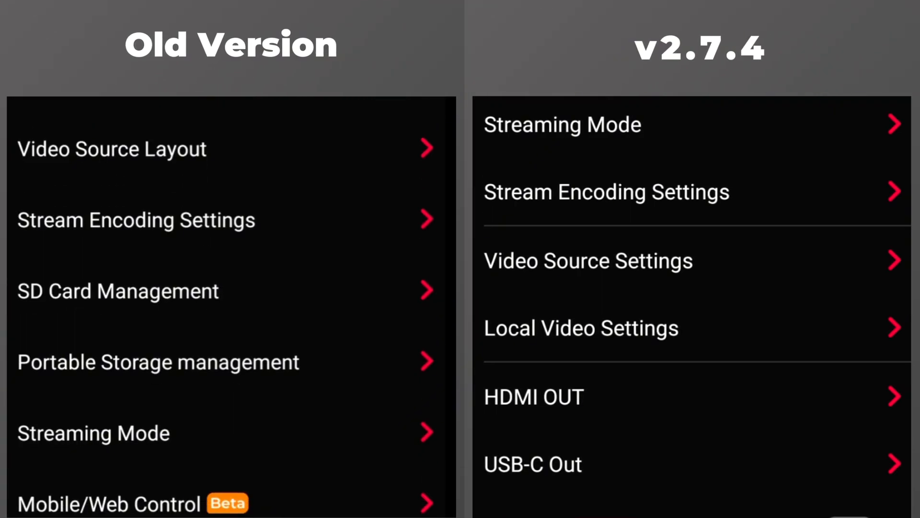
pyautogui.scroll(3)
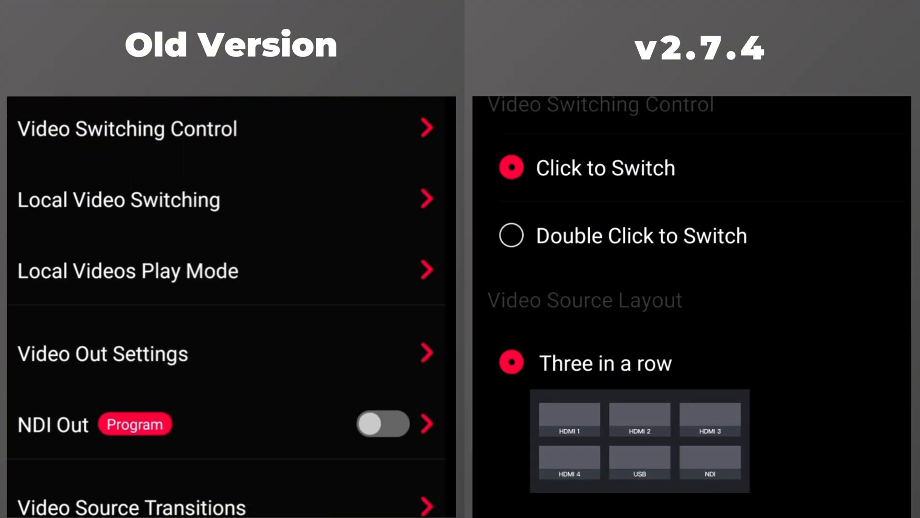
pyautogui.scroll(3)
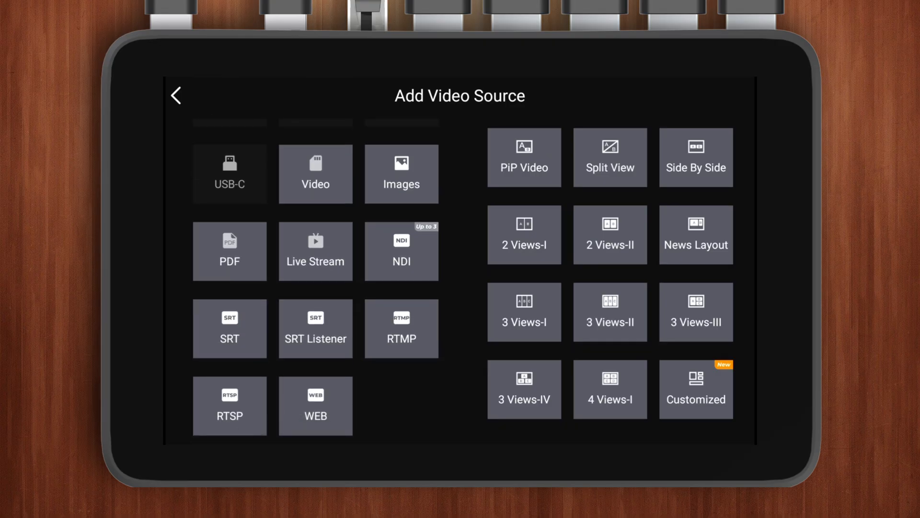
# Add a WEB video source with the YoloLiv URL ('yololi') and confirm the address.
pyautogui.click(315, 405)
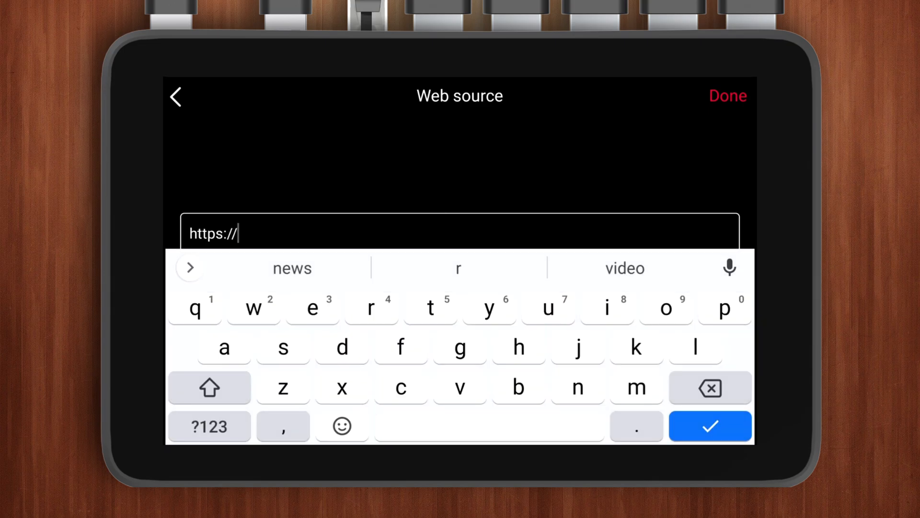
pyautogui.write('yololiv.co')
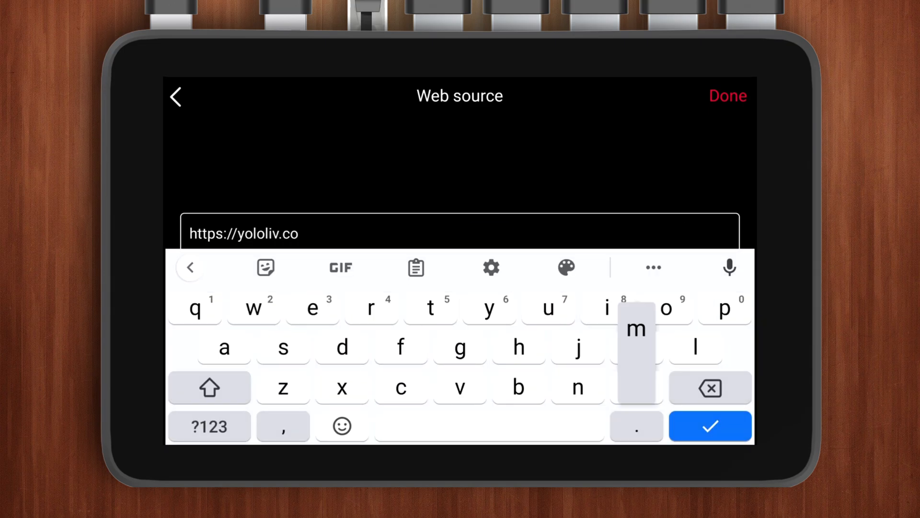
pyautogui.click(728, 96)
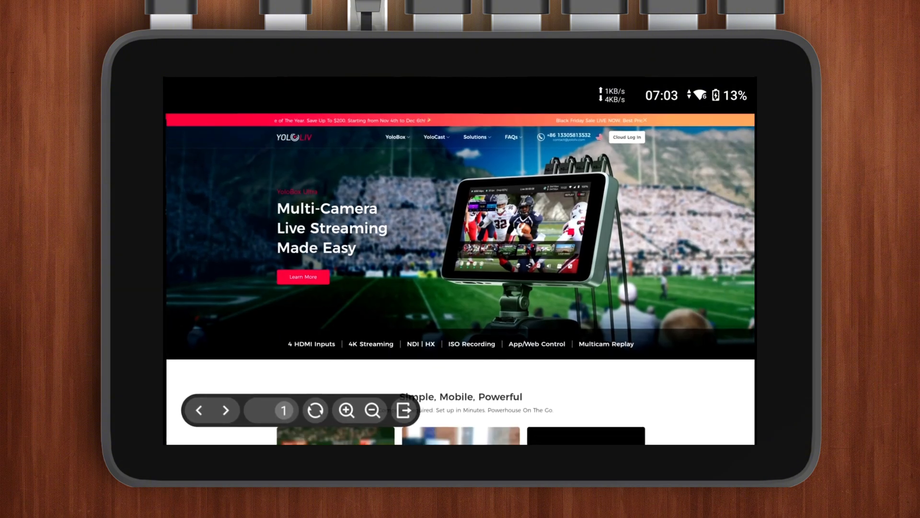
# Scroll the YoloLiv page, go to the YoloBox product page and close the discount popup.
pyautogui.scroll(-3)
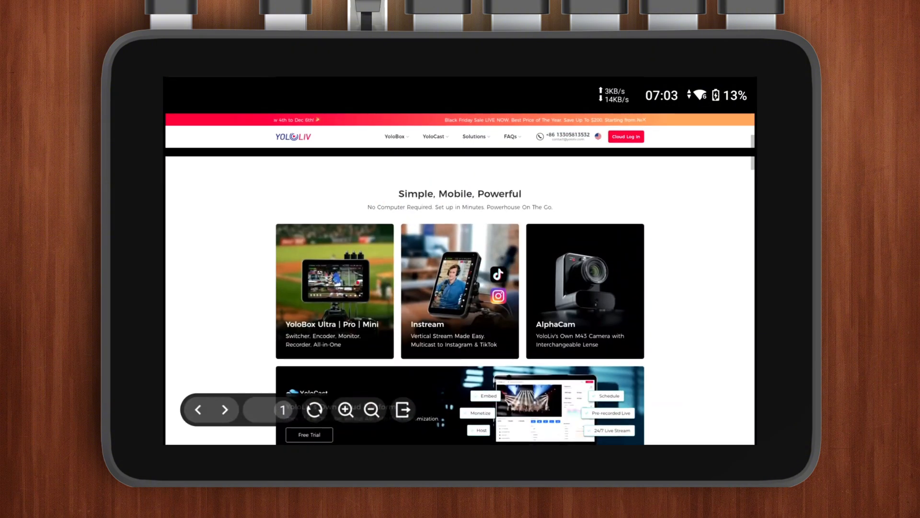
pyautogui.scroll(3)
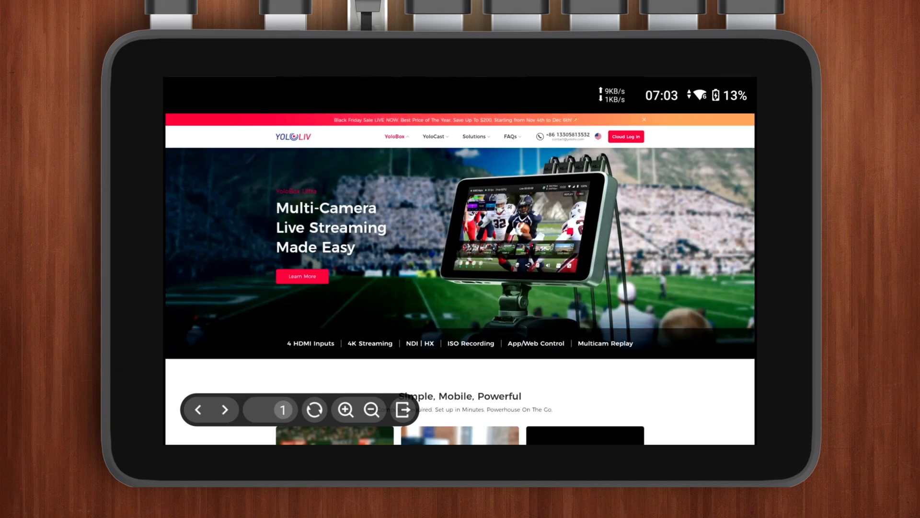
pyautogui.click(394, 136)
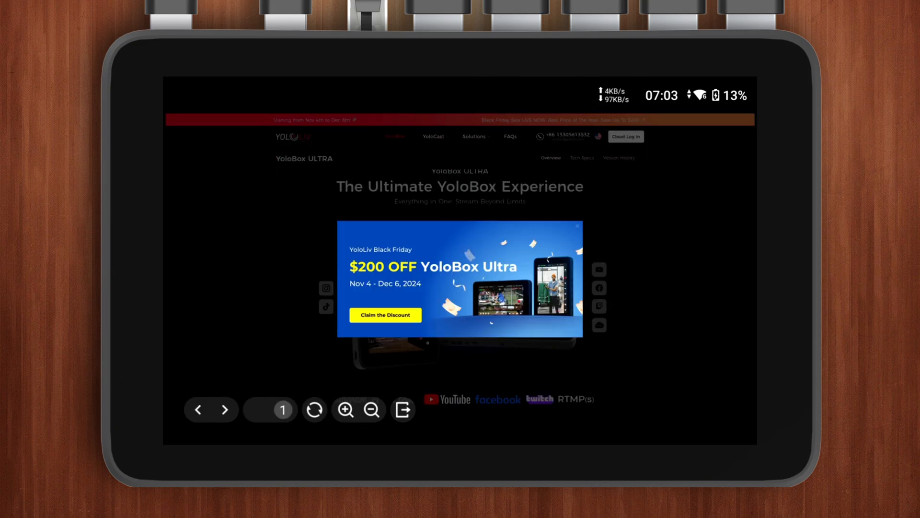
pyautogui.click(576, 226)
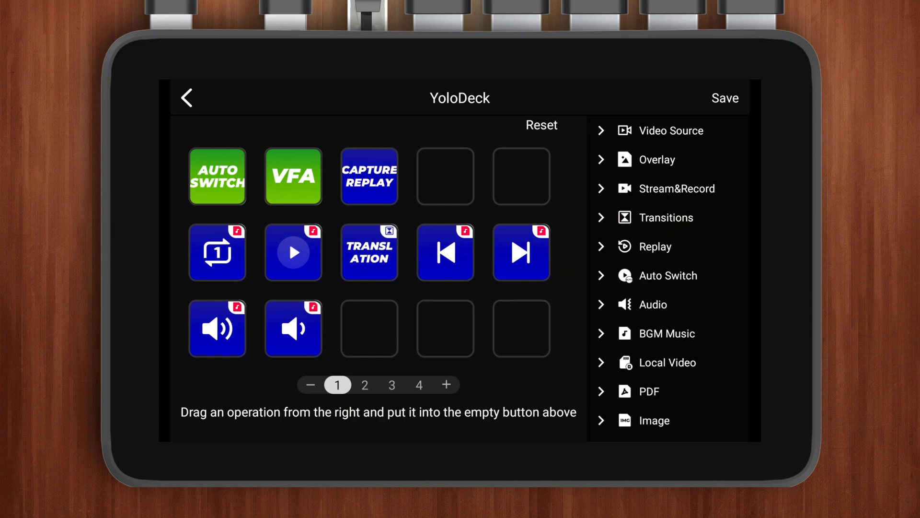
# Page through YoloDeck button pages 2 to 4, ending on PTZ presets and audio buttons.
pyautogui.click(364, 385)
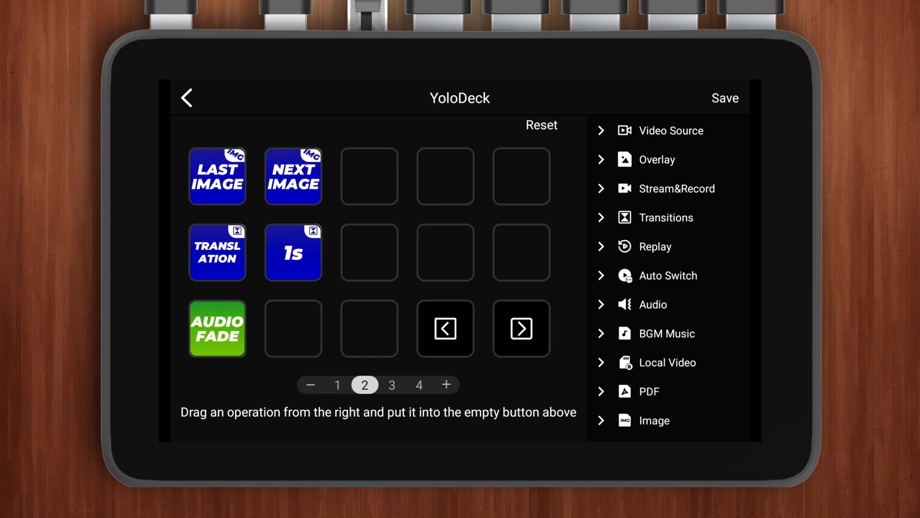
pyautogui.click(391, 385)
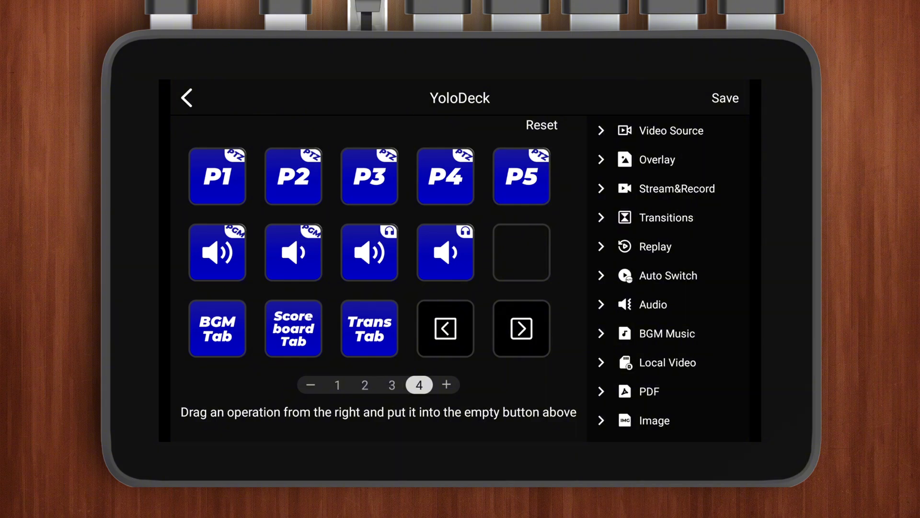
pyautogui.click(186, 98)
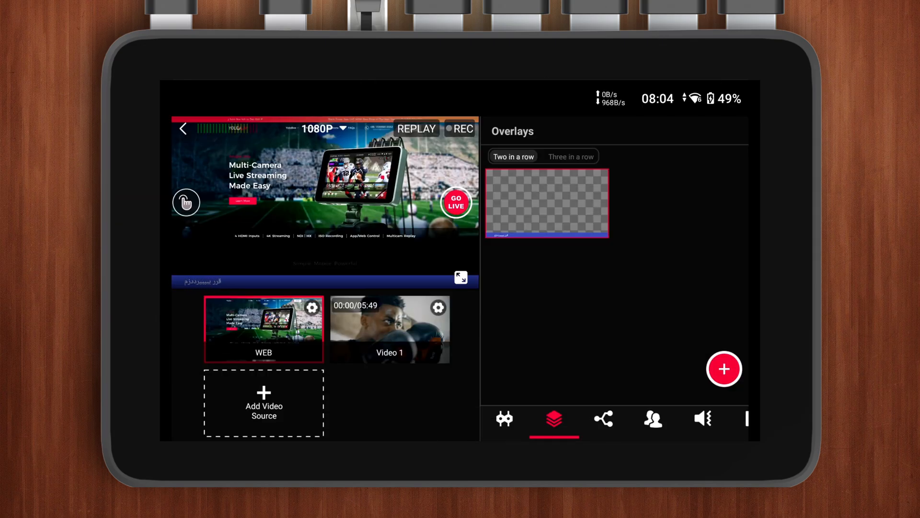
# Set the scrolling text overlay's direction to Slide Right and apply it.
pyautogui.click(546, 202)
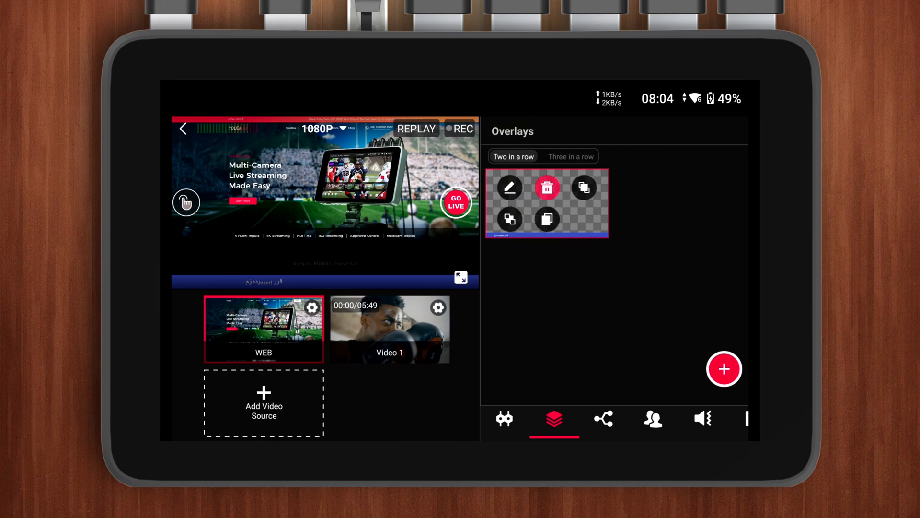
pyautogui.click(509, 187)
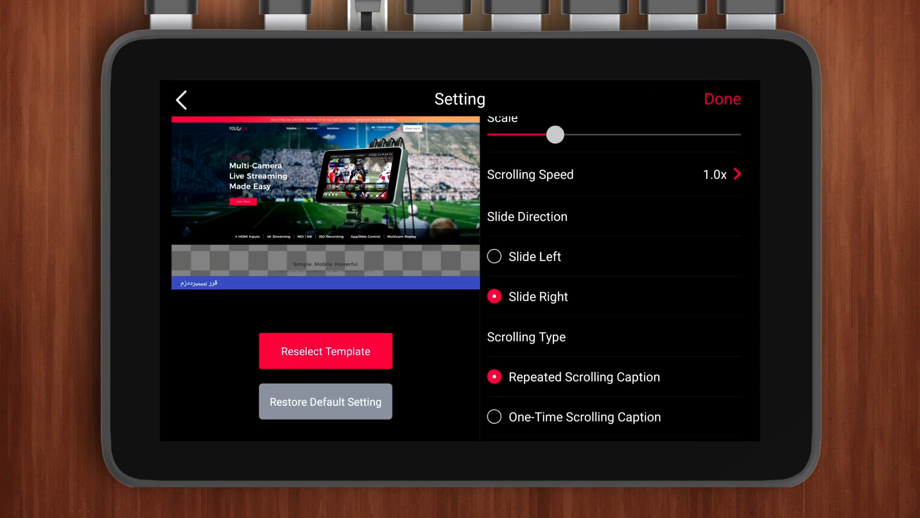
pyautogui.click(721, 99)
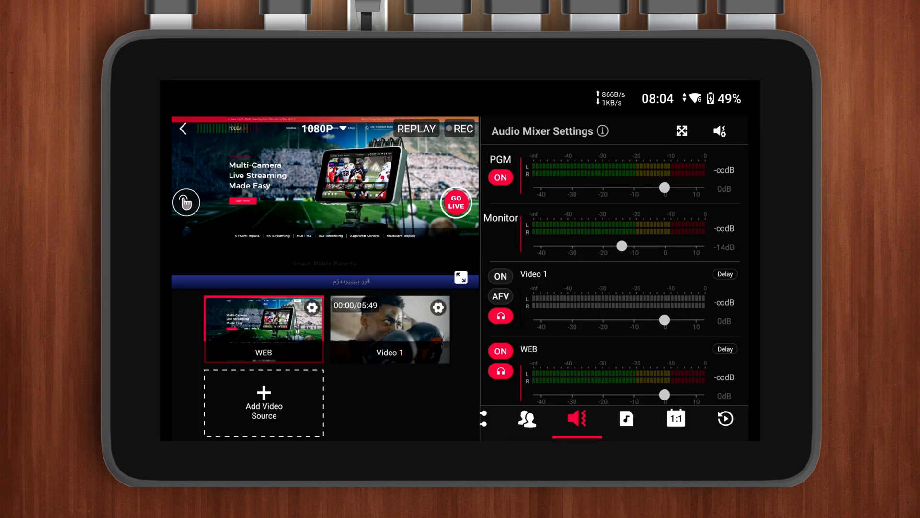